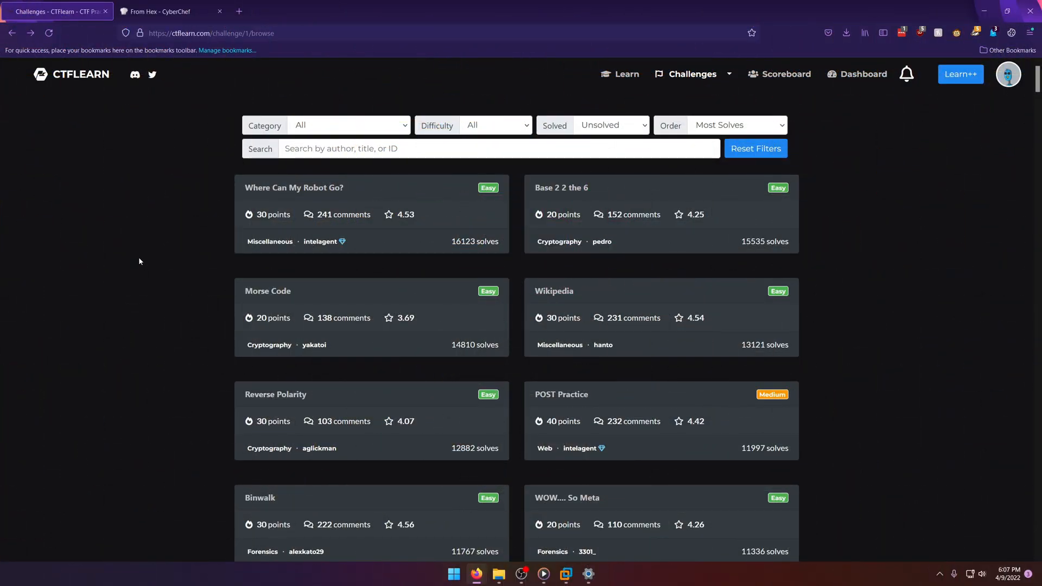
{"action": "mouse_move", "coordinate": [362, 221]}
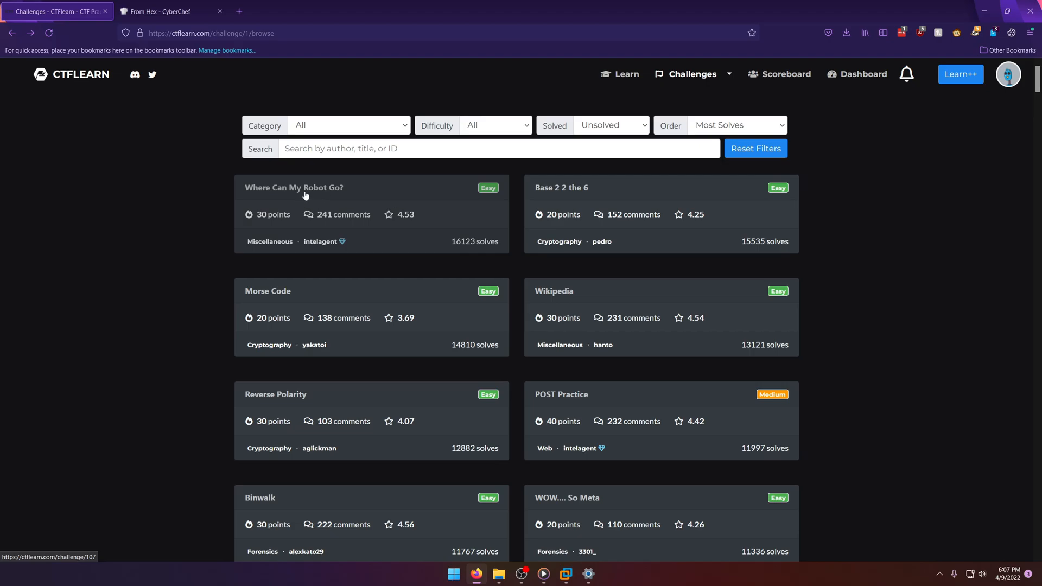
{"action": "mouse_move", "coordinate": [278, 248]}
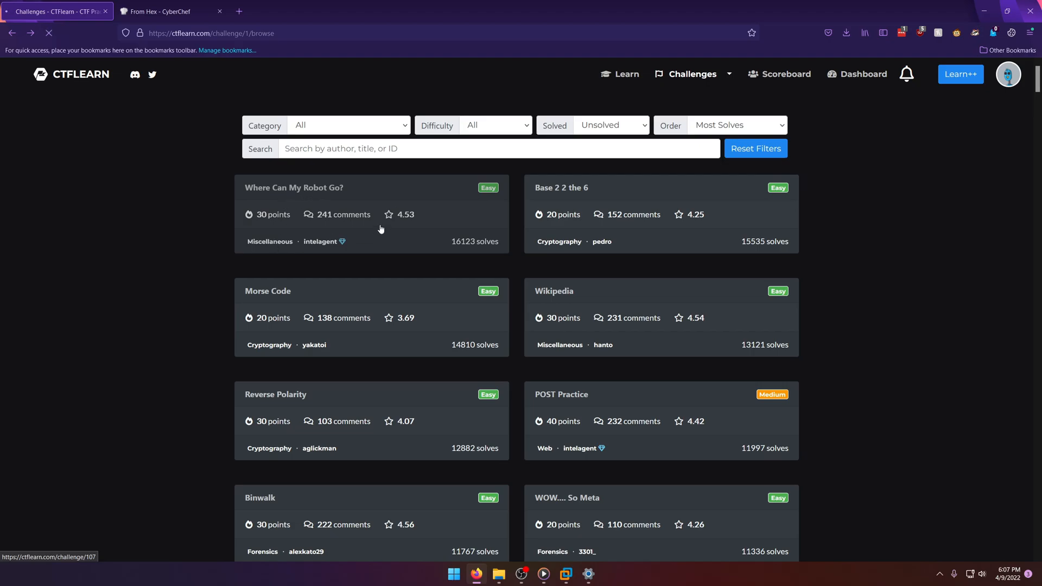
Step: Bring up the 'Where Can My Robot Go?' challenge page and close the leftover CyberChef tab
{"action": "left_click", "coordinate": [294, 188]}
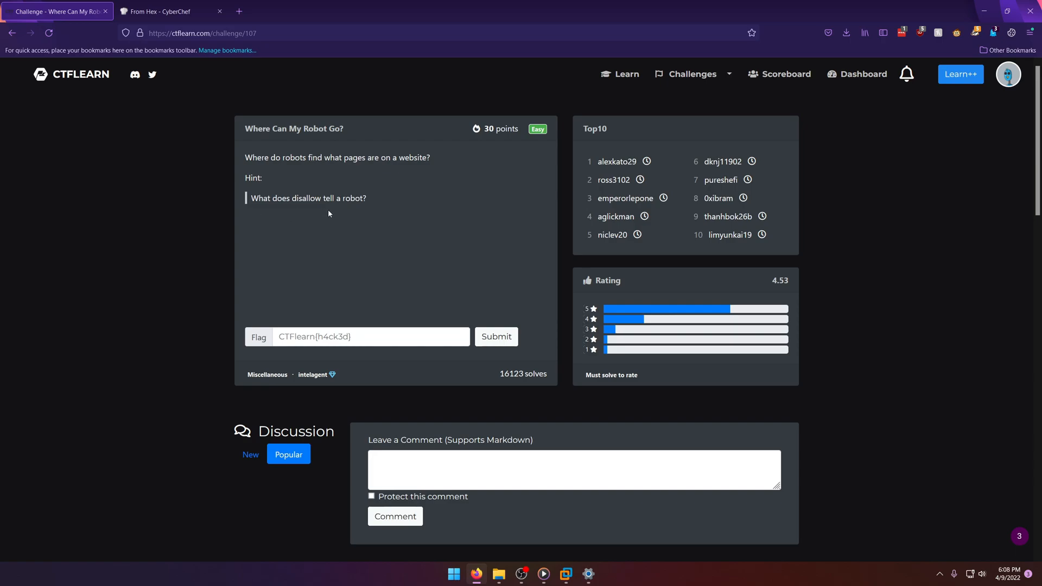
{"action": "mouse_move", "coordinate": [212, 76]}
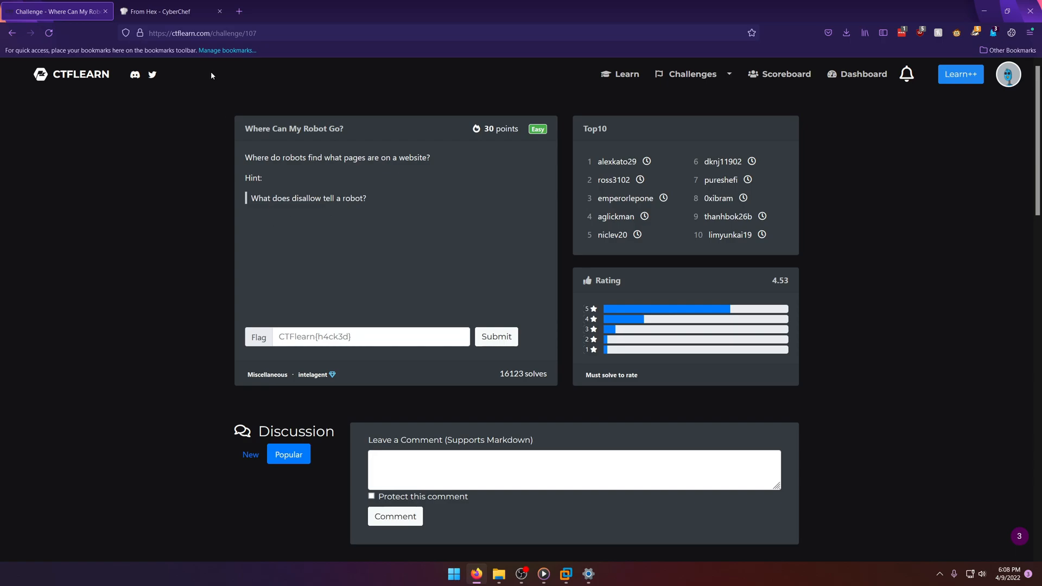
{"action": "left_click", "coordinate": [218, 11]}
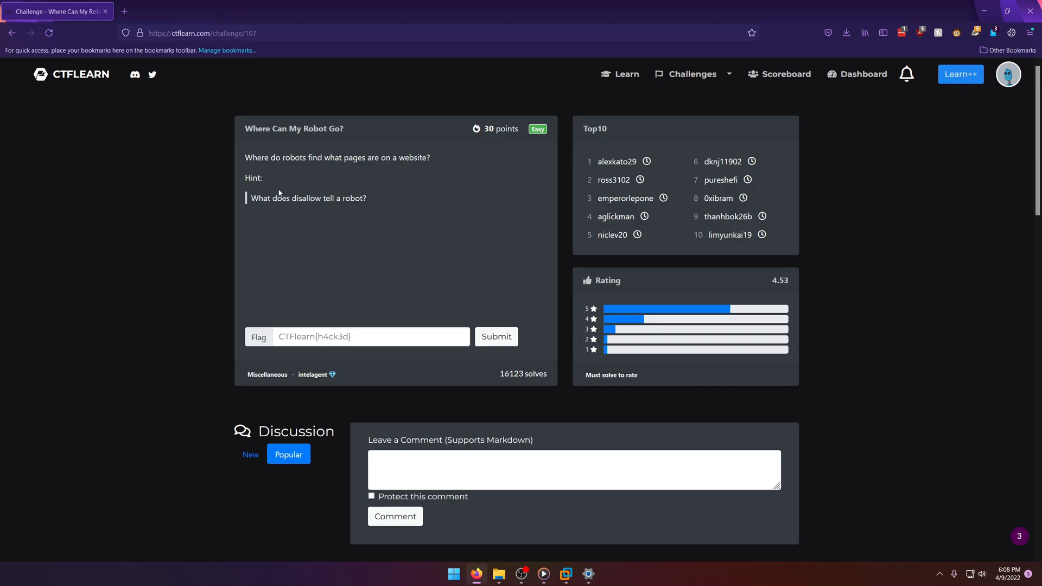
{"action": "right_click", "coordinate": [60, 11]}
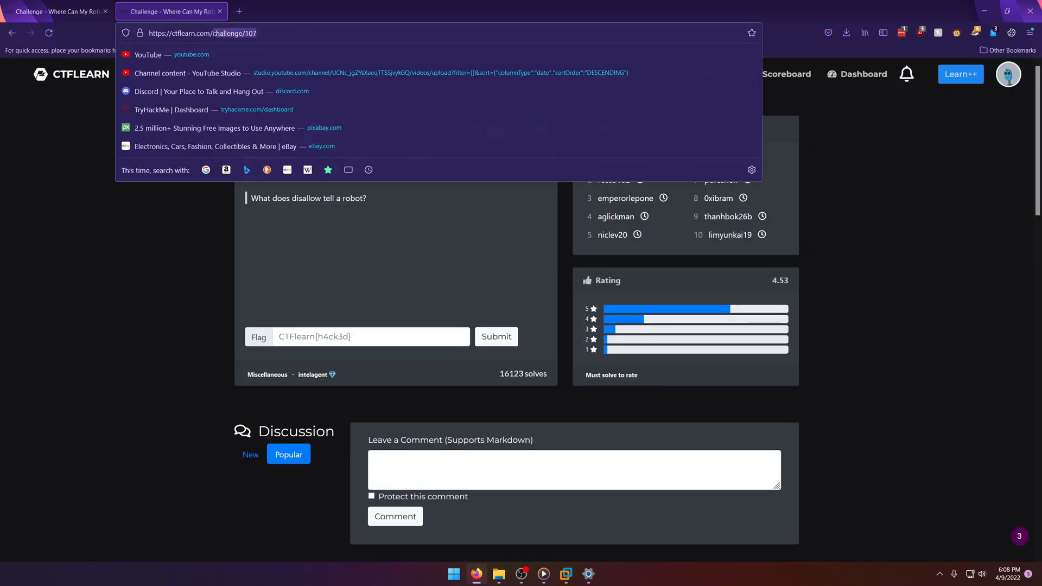
{"action": "type", "text": "https://ctflearn.com/robots.txt"}
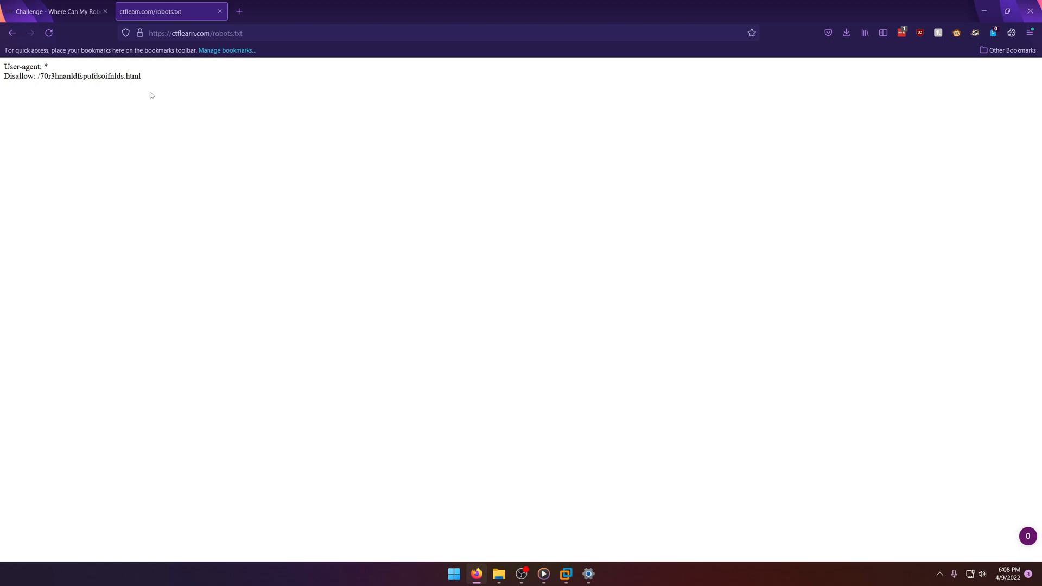
{"action": "mouse_move", "coordinate": [148, 83]}
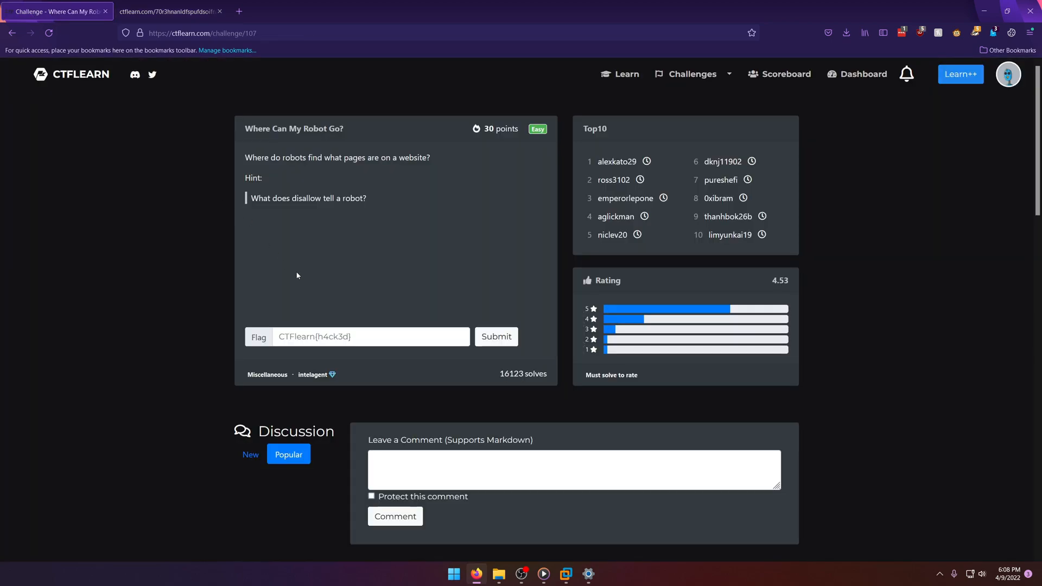
Step: Paste CTFlearn{r0b0ts_4r3_th3_futur3} into the Flag field and submit it
{"action": "left_click", "coordinate": [496, 337]}
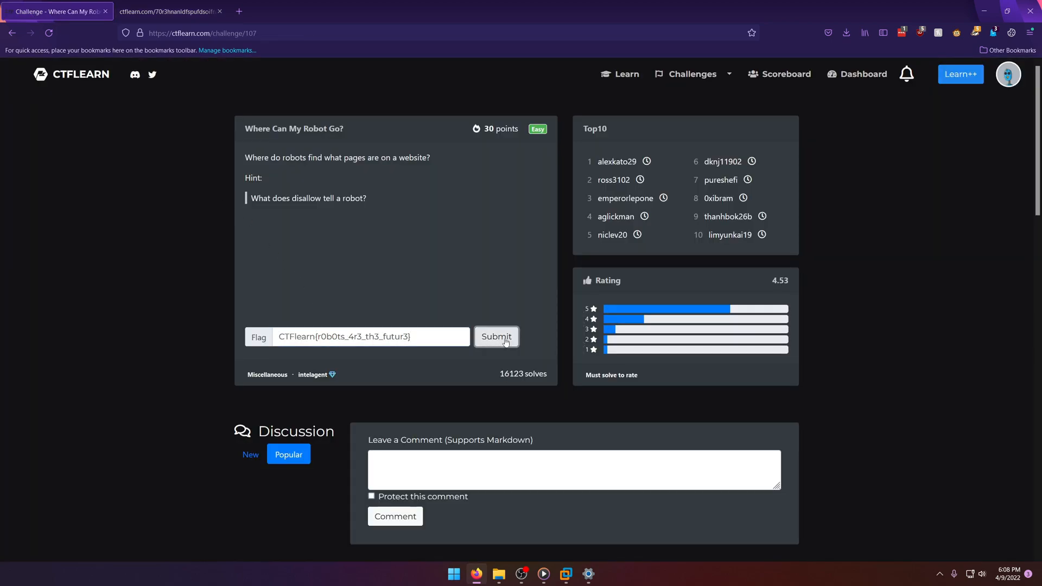
{"action": "left_click", "coordinate": [496, 336]}
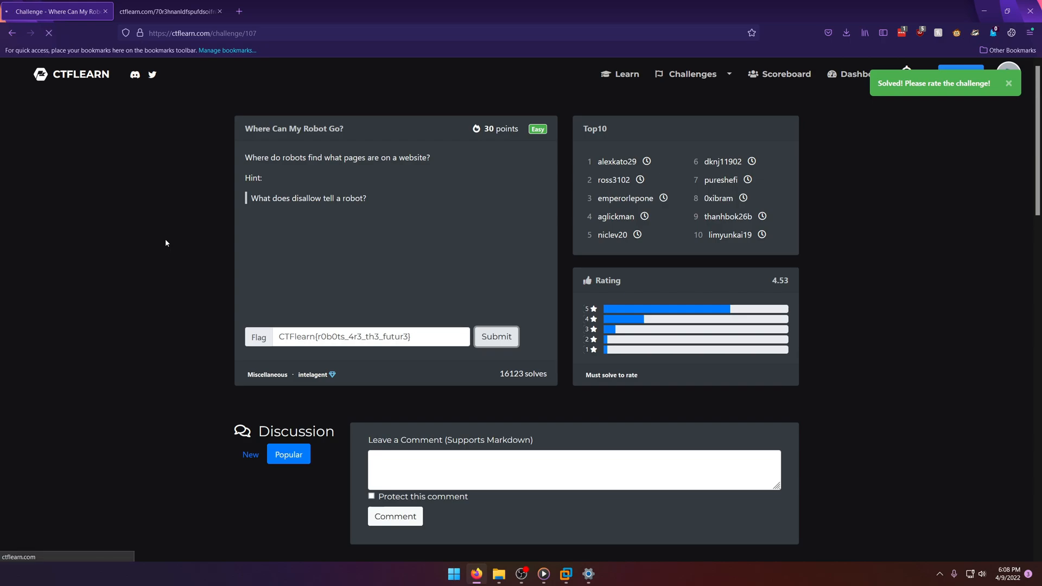